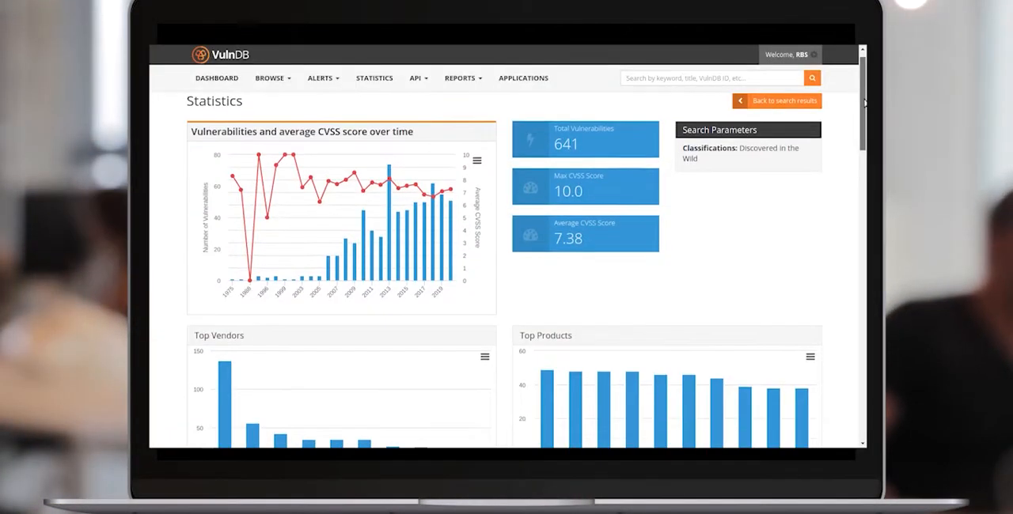
# Open Search Vulnerabilities and scroll down to the Reference Type filter.
pyautogui.scroll(-3)
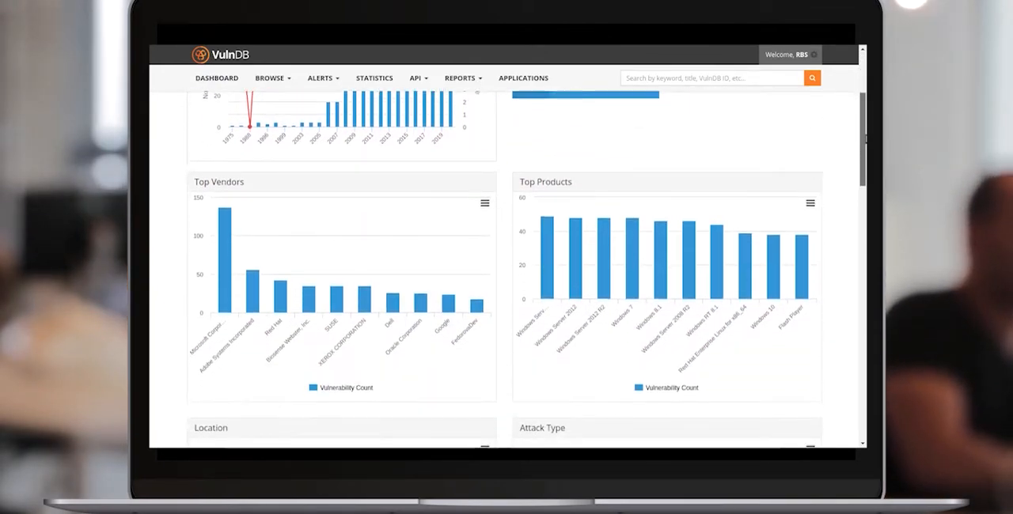
pyautogui.scroll(-3)
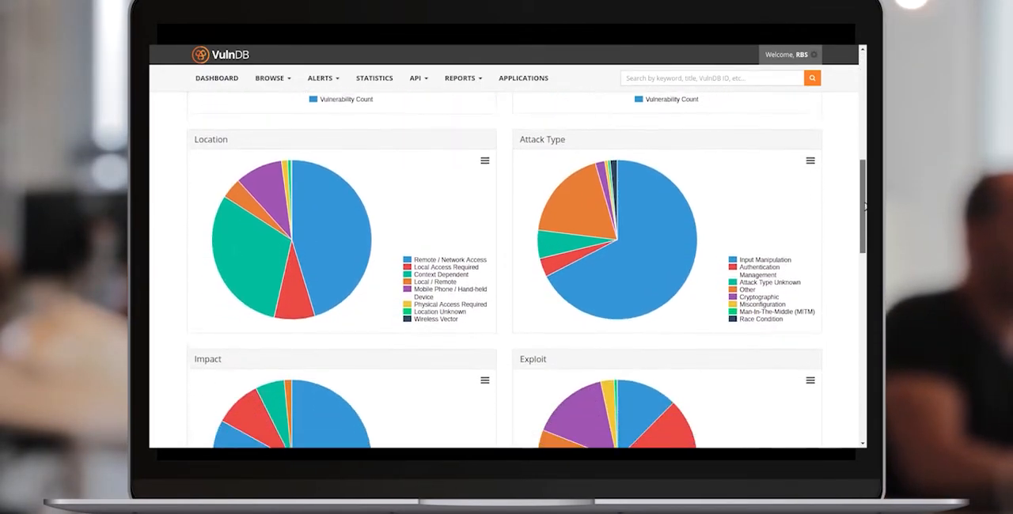
pyautogui.click(216, 77)
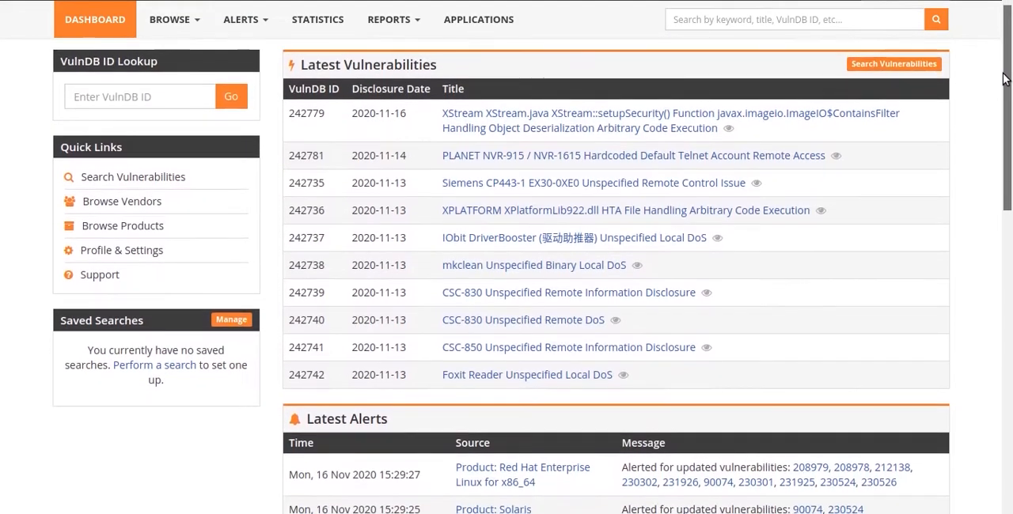
pyautogui.scroll(-3)
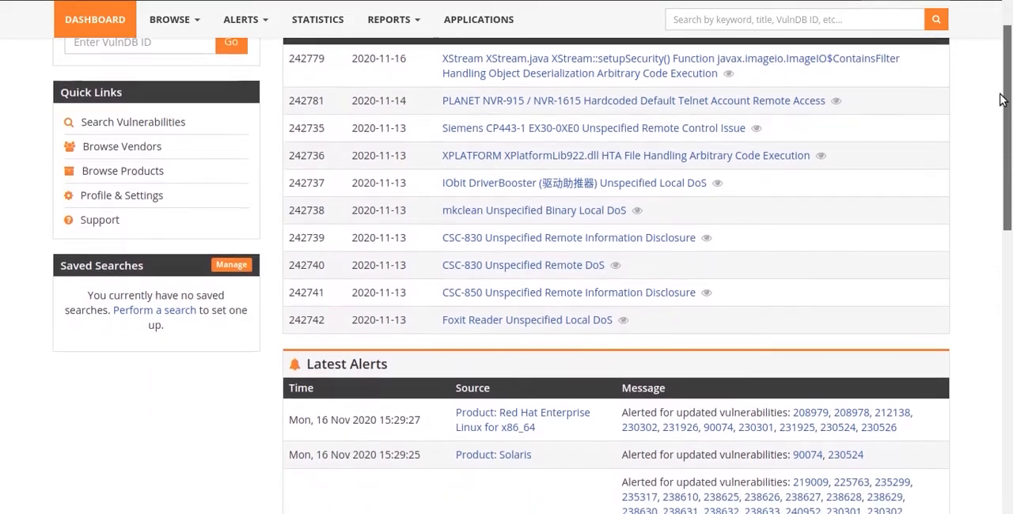
pyautogui.scroll(-3)
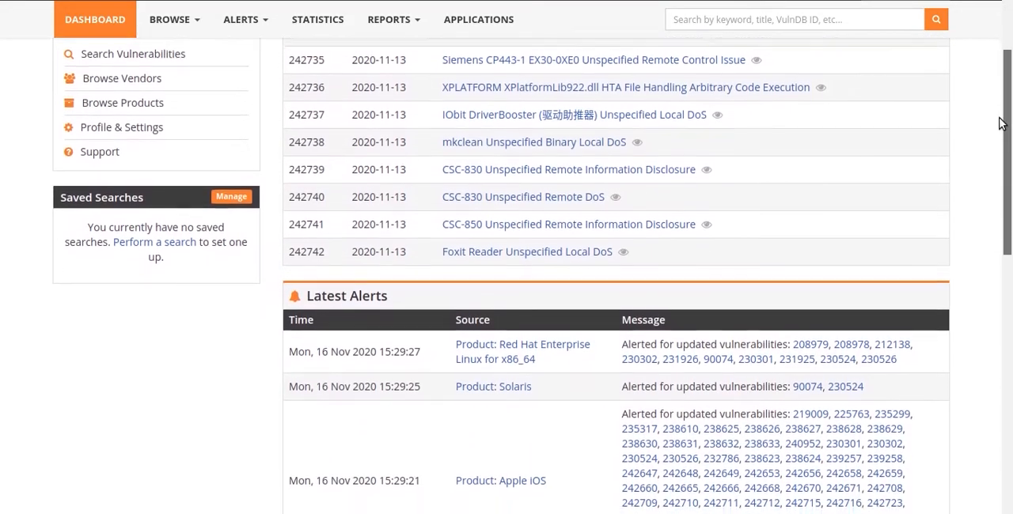
pyautogui.scroll(-3)
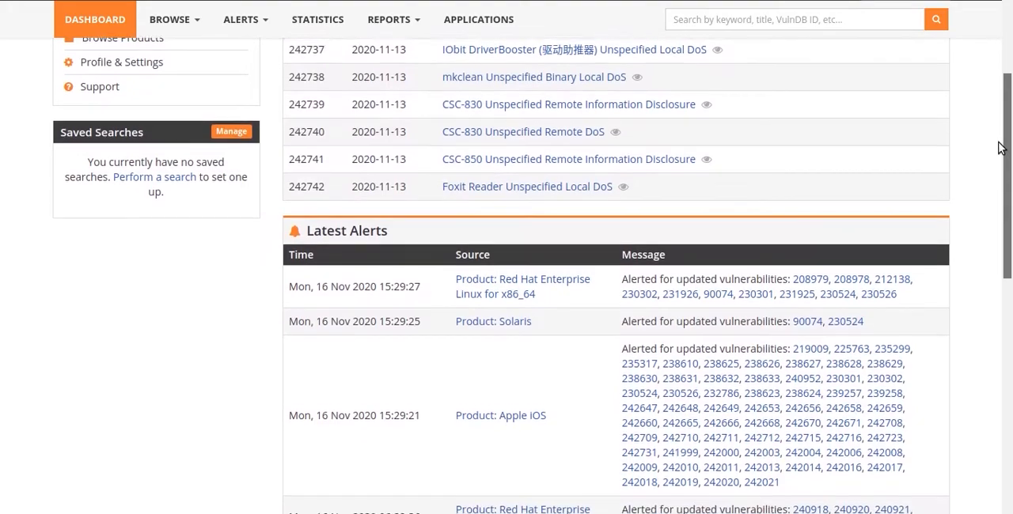
pyautogui.scroll(-3)
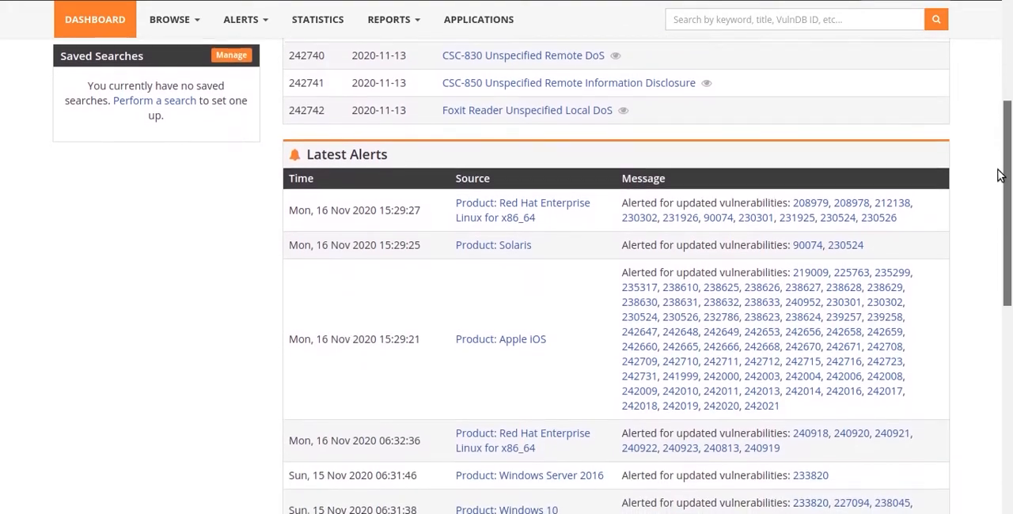
pyautogui.scroll(-3)
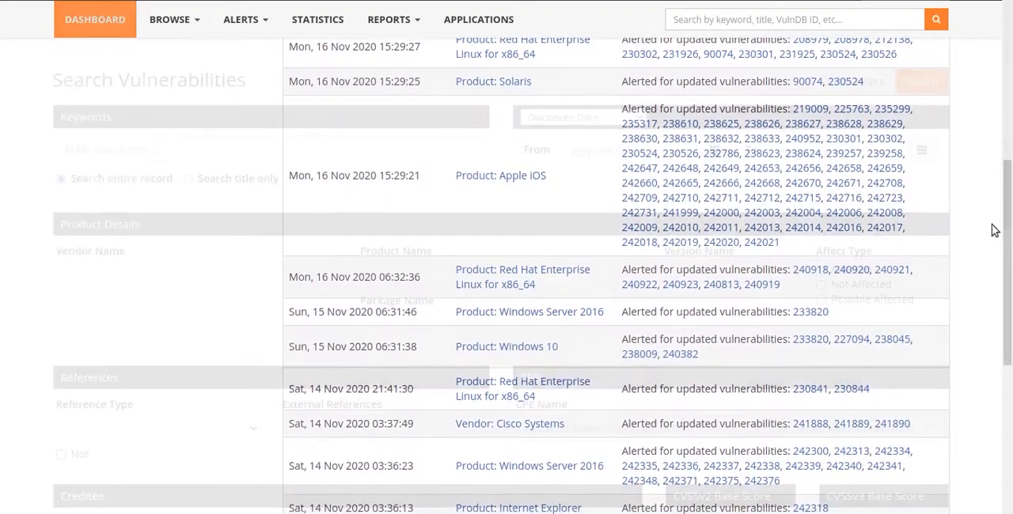
pyautogui.scroll(3)
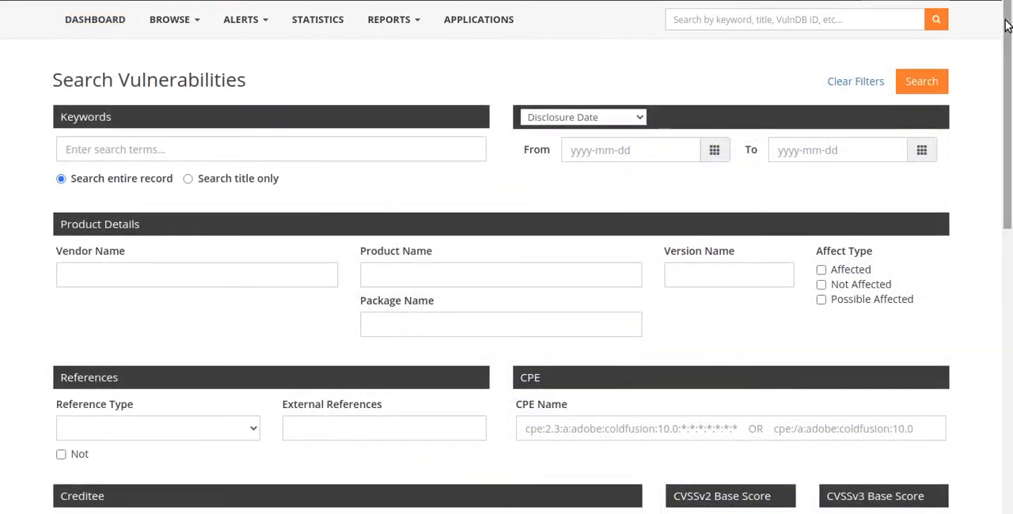
pyautogui.scroll(-3)
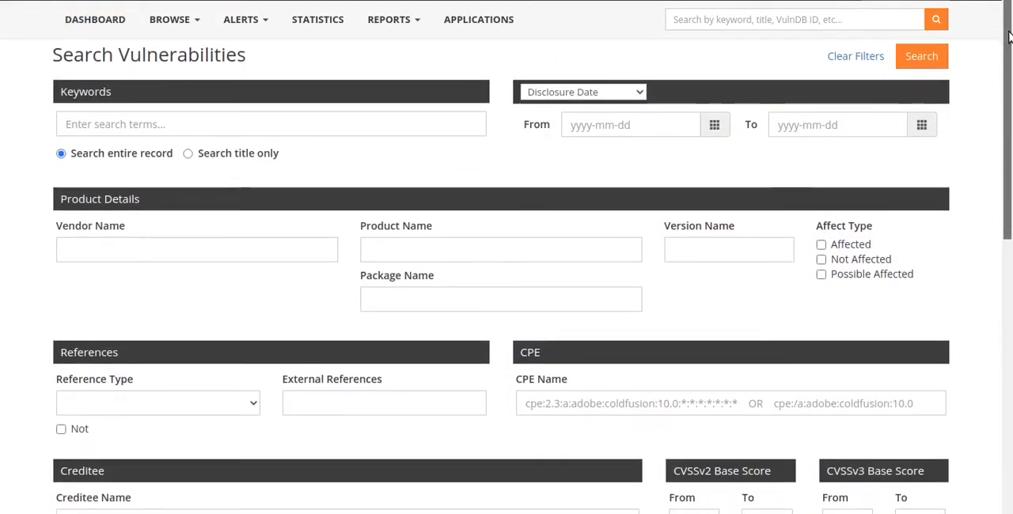
pyautogui.scroll(-3)
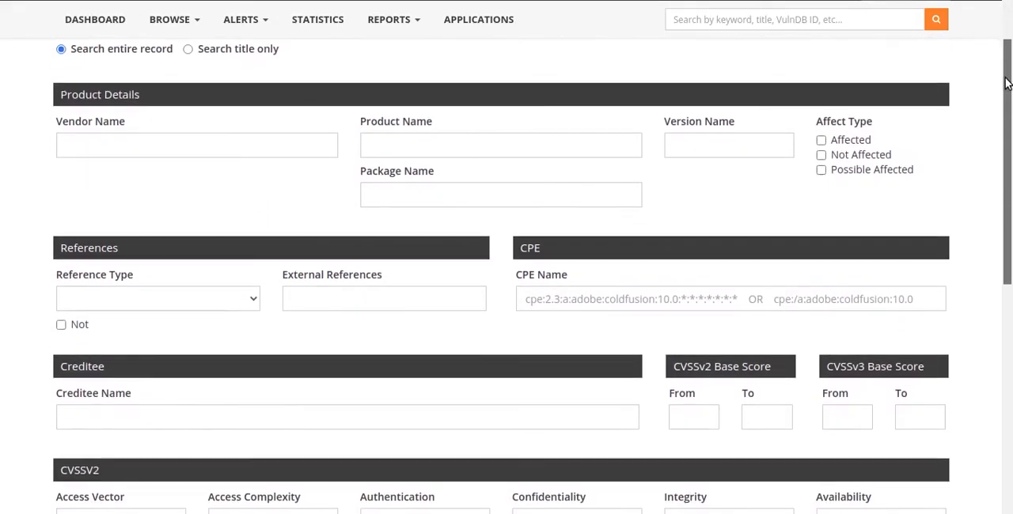
pyautogui.scroll(-3)
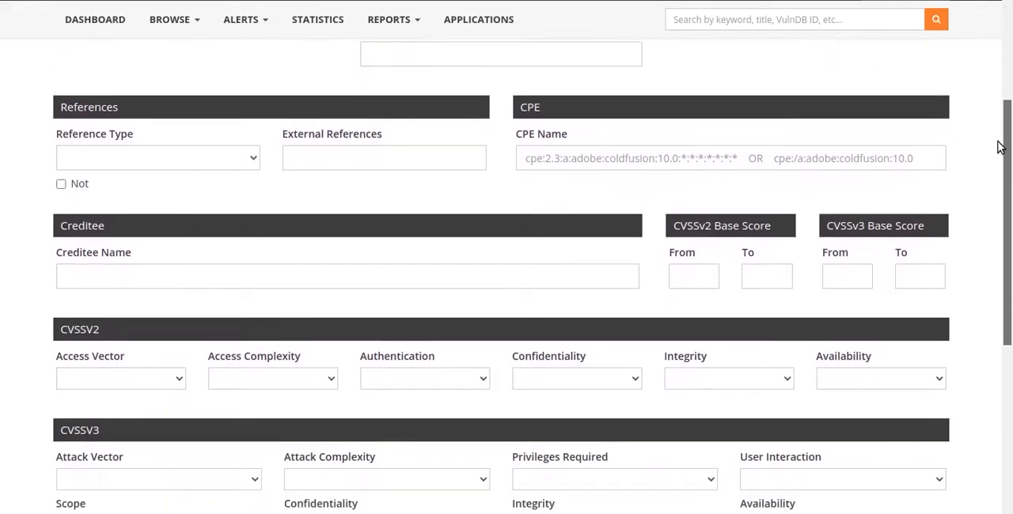
# Exclude CVE ID references with Not, and tick Exploit Public under Classifications.
pyautogui.click(157, 125)
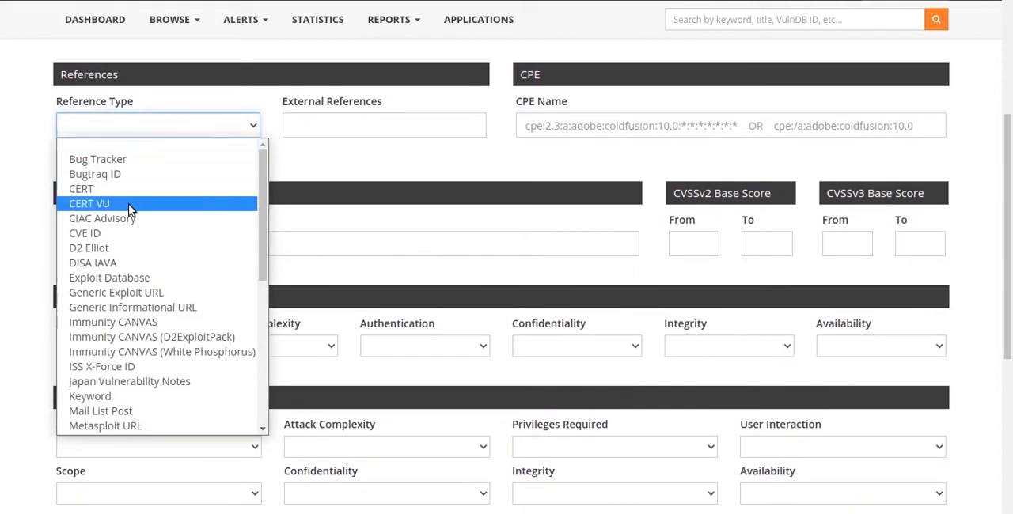
pyautogui.click(85, 232)
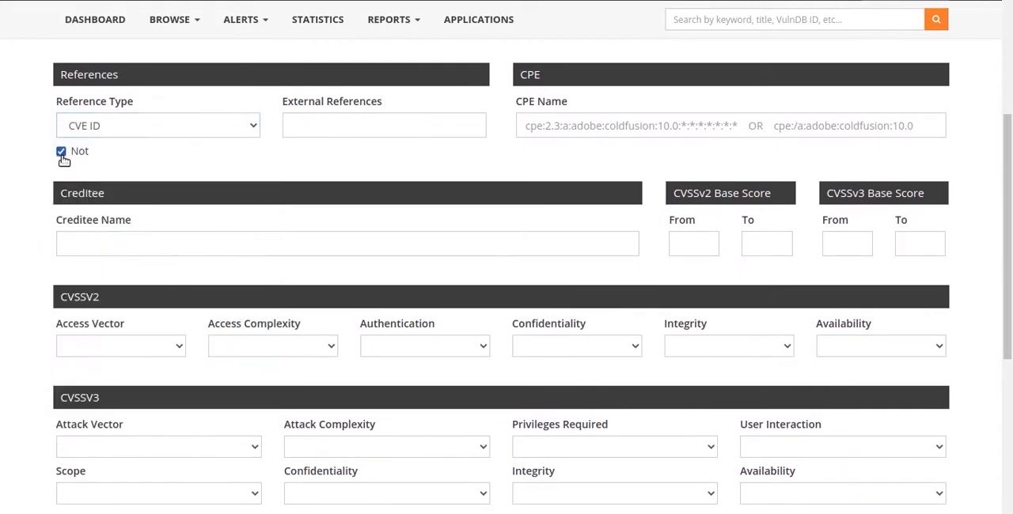
pyautogui.scroll(-3)
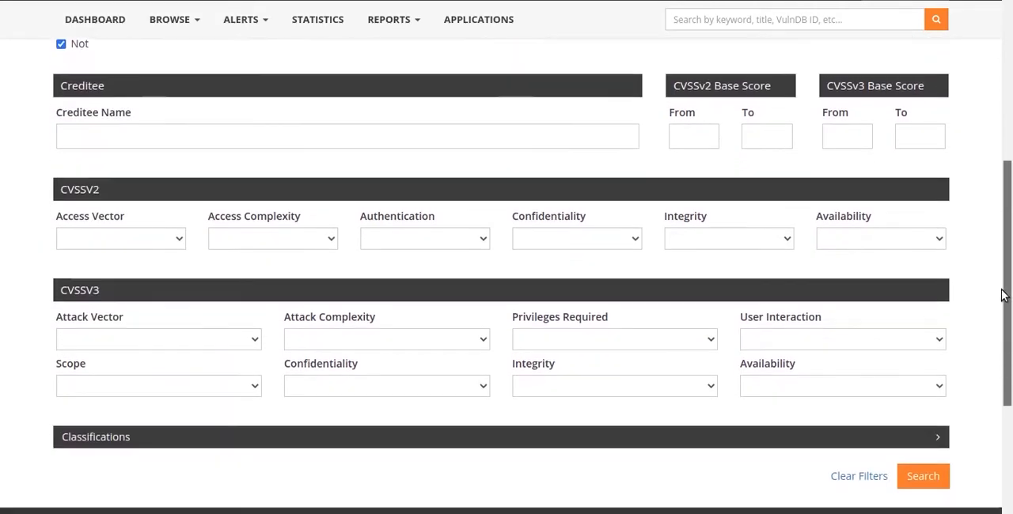
pyautogui.scroll(-3)
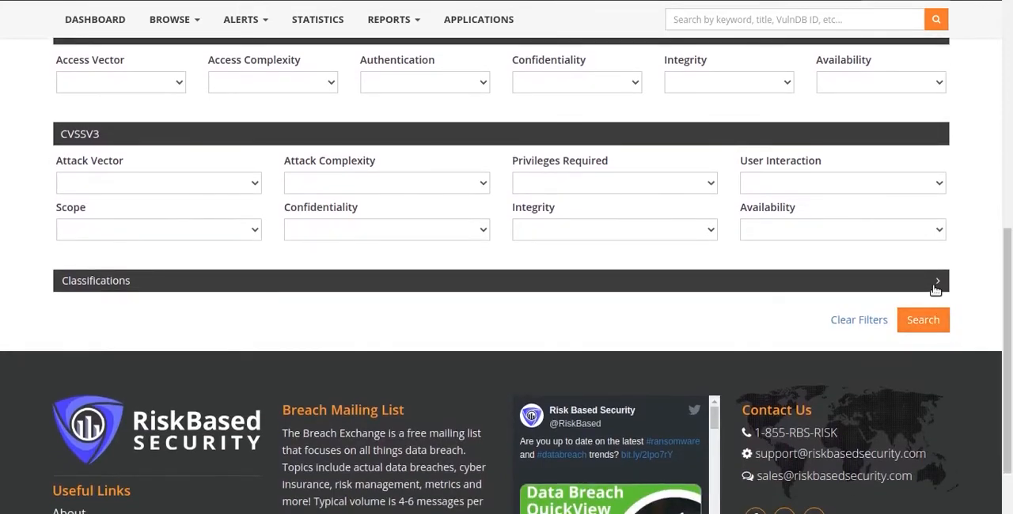
pyautogui.click(936, 281)
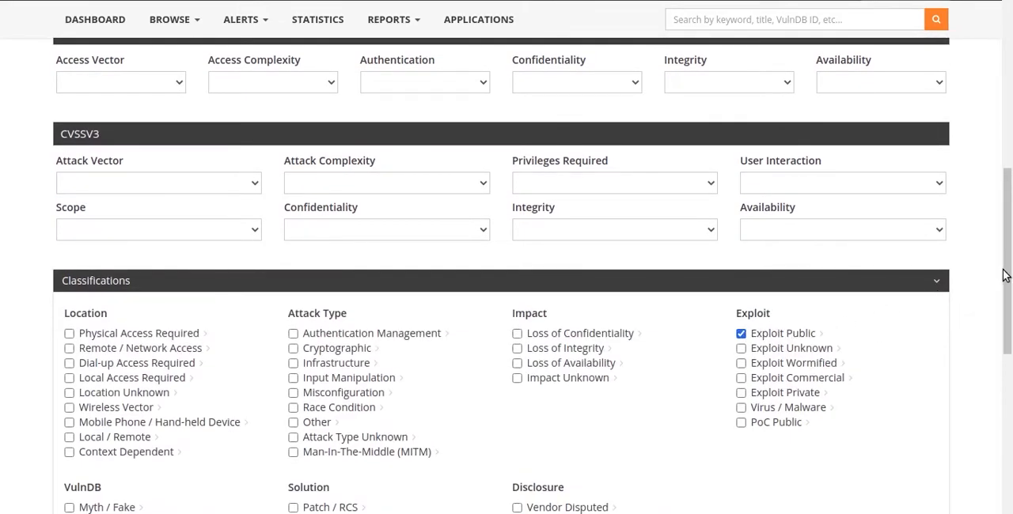
pyautogui.scroll(-3)
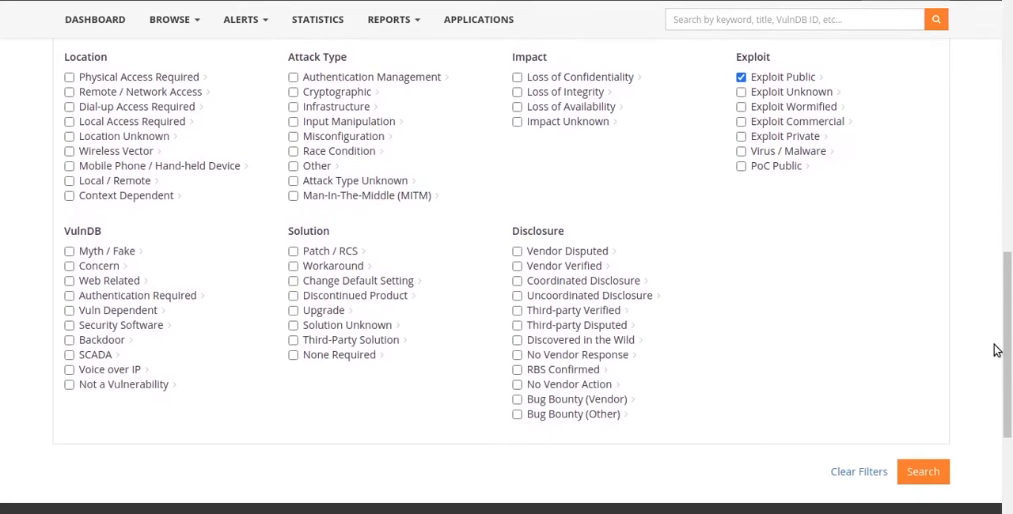
pyautogui.click(922, 471)
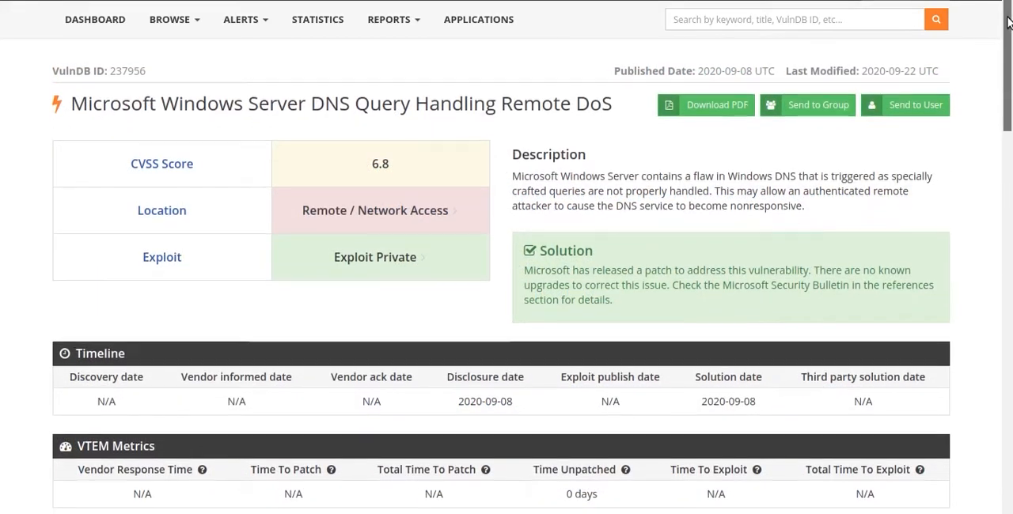
# Scroll through the DNS DoS entry's Timeline, Classification, Affected Products, References and CVSS scores.
pyautogui.scroll(-3)
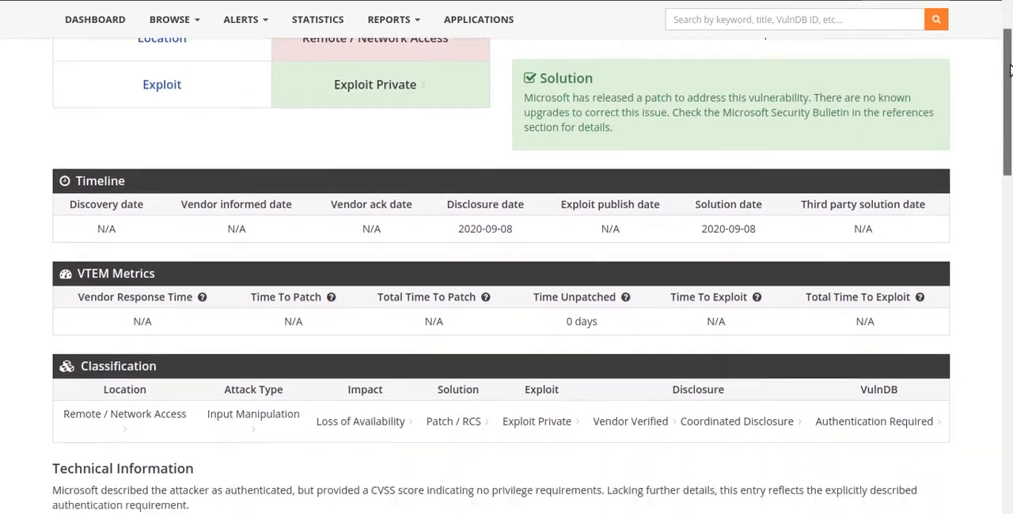
pyautogui.scroll(-3)
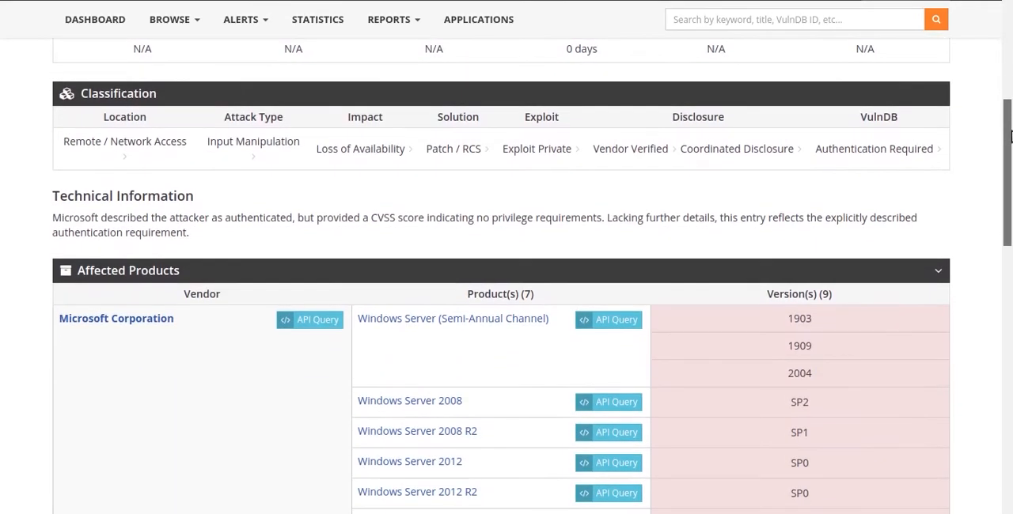
pyautogui.scroll(-3)
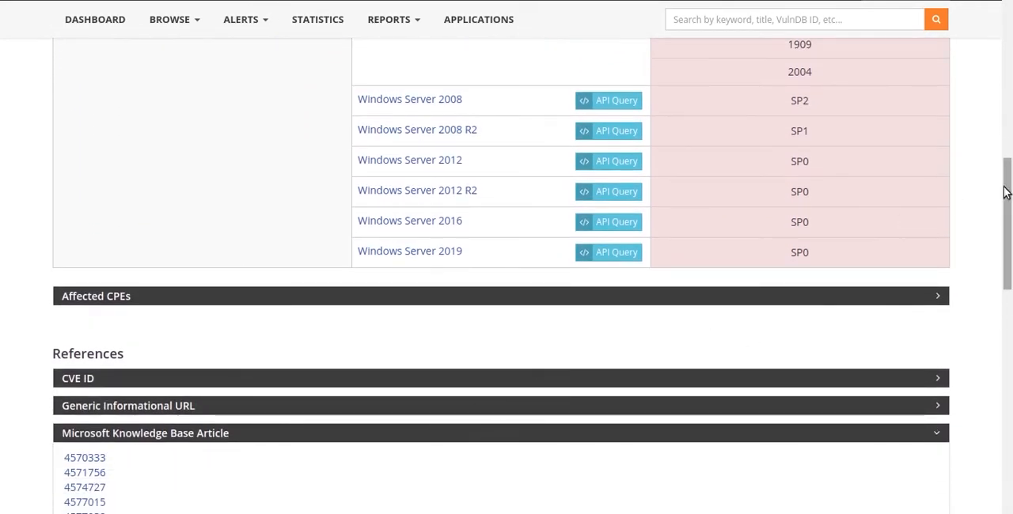
pyautogui.scroll(-3)
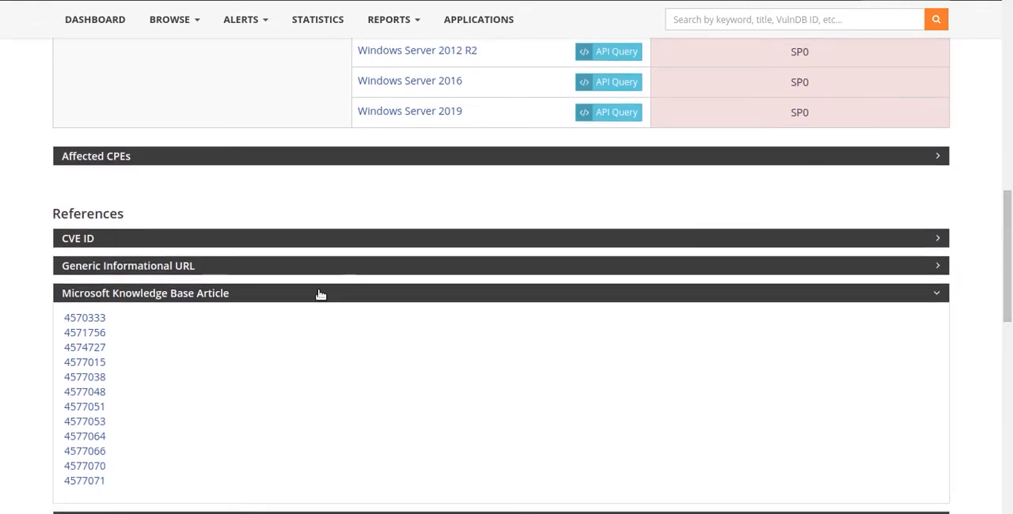
pyautogui.scroll(-3)
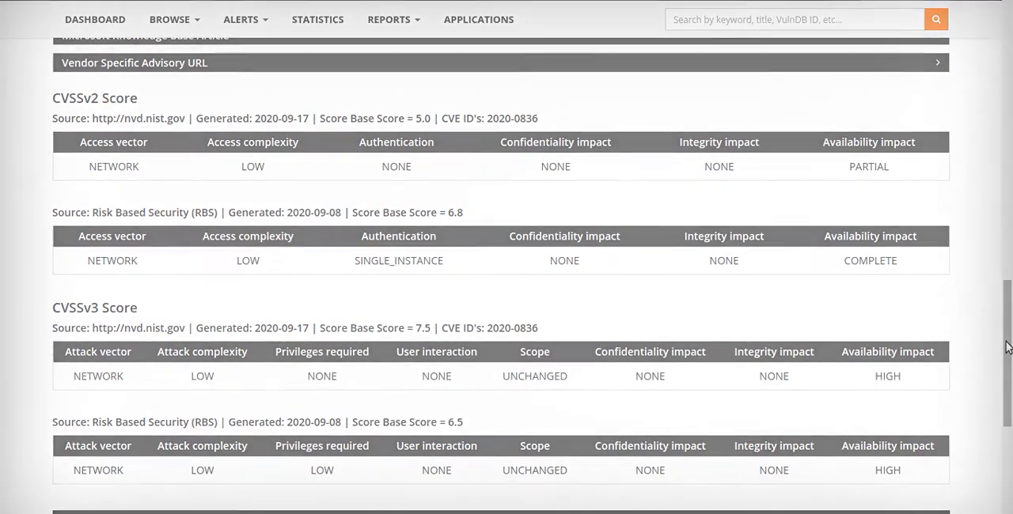
pyautogui.scroll(3)
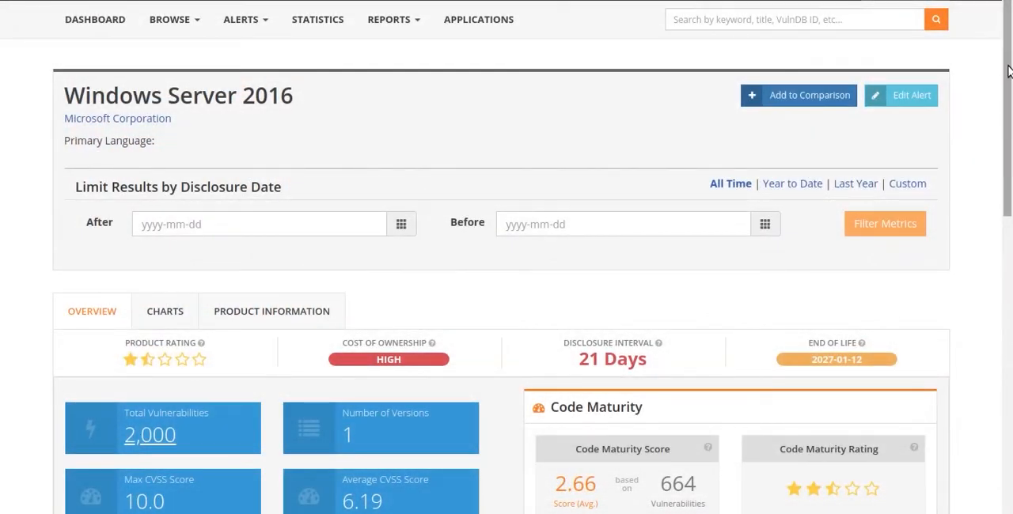
# Scroll down the Windows Server 2016 Overview tab's vulnerability and maturity metrics.
pyautogui.scroll(-3)
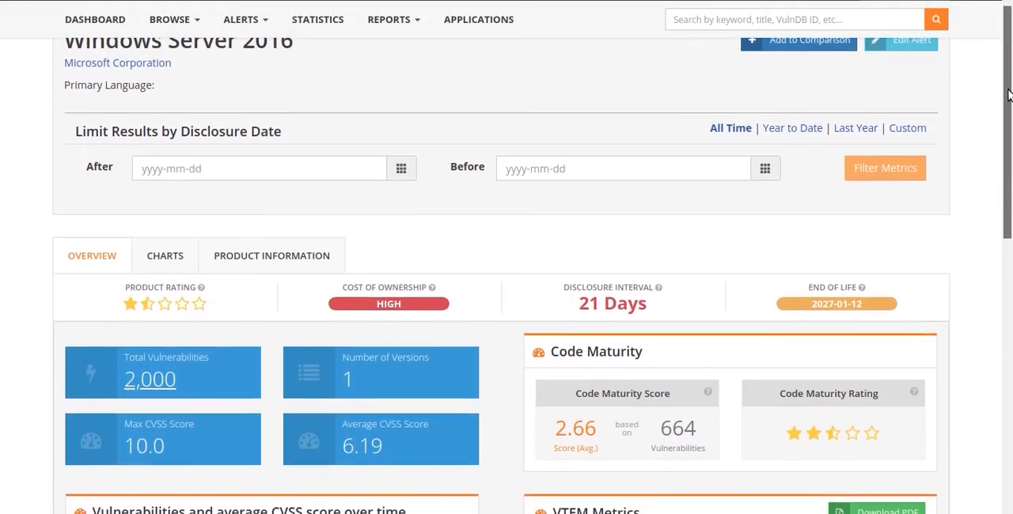
pyautogui.scroll(-3)
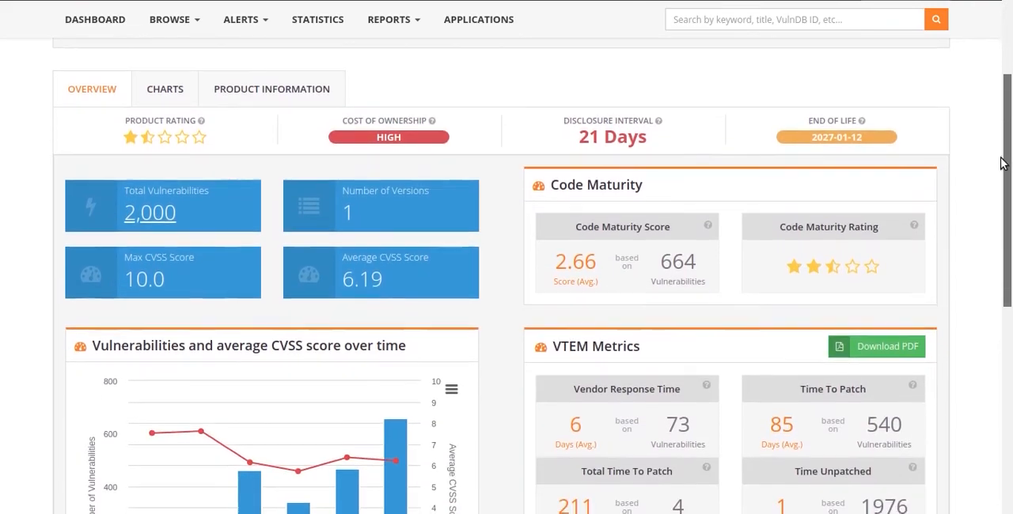
pyautogui.scroll(-3)
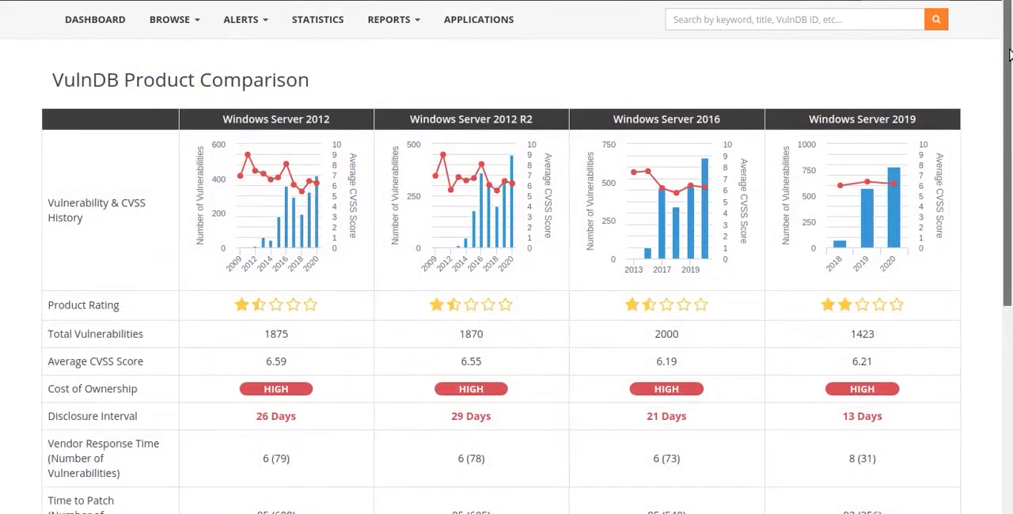
# Scroll down the four-server comparison to reveal disclosure, vendor response, patch and maturity rows.
pyautogui.scroll(-3)
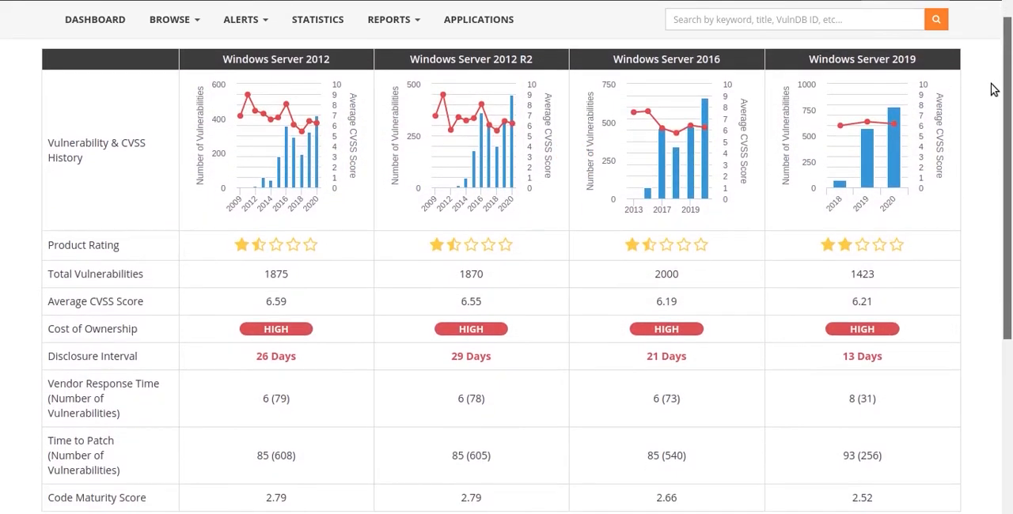
pyautogui.moveTo(923, 121)
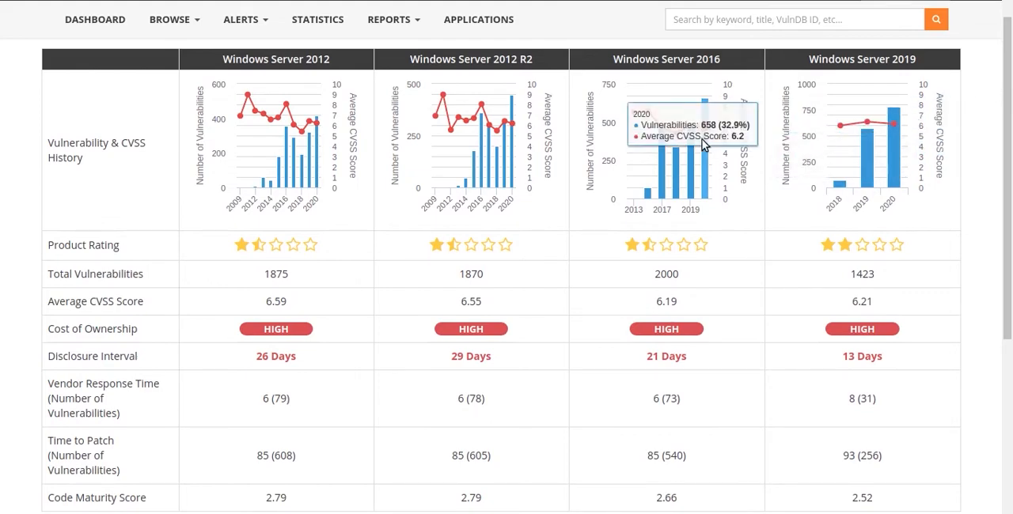
pyautogui.moveTo(513, 146)
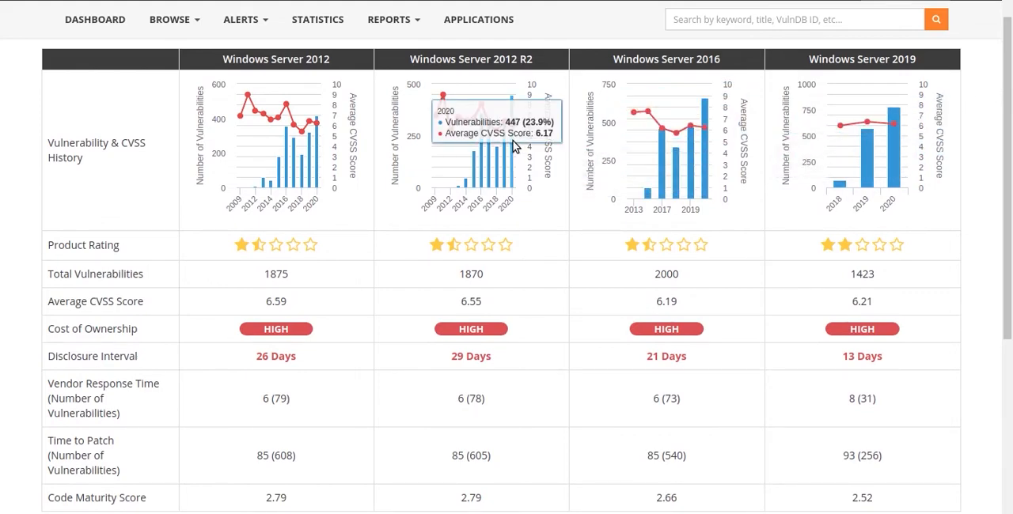